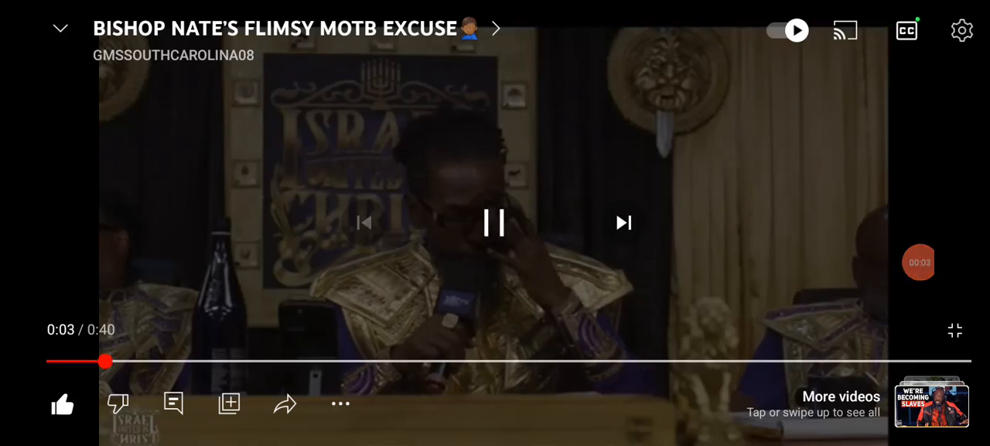
- Pause the 'Bishop Nate's Flimsy MOTB Excuse' clip about two seconds in
{"action": "left_click", "coordinate": [494, 223]}
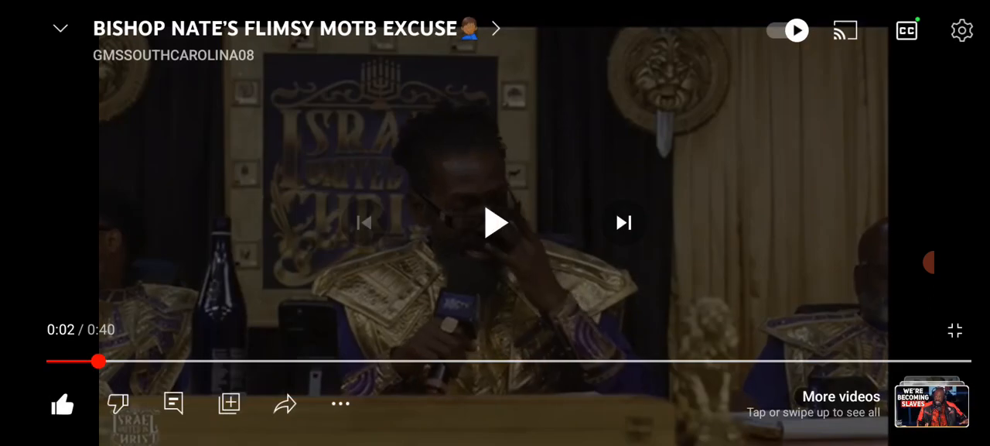
{"action": "left_click", "coordinate": [954, 331]}
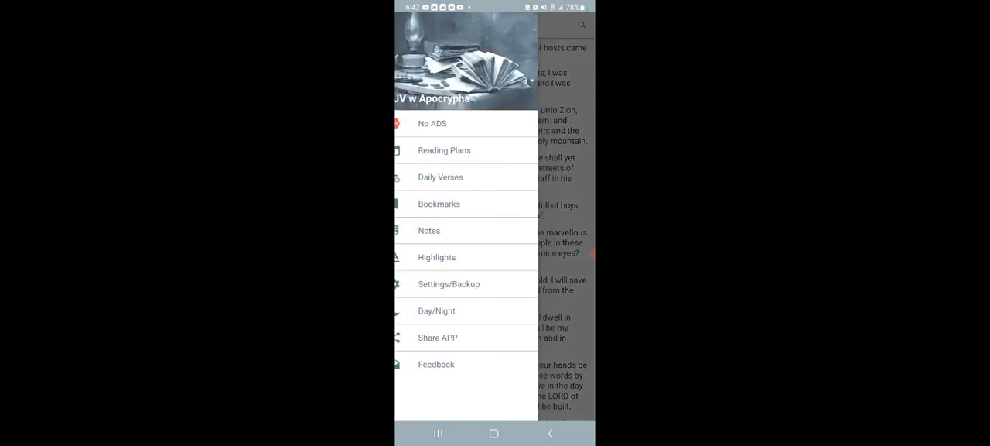
- Open the KJV w Apocrypha navigation drawer over Isaiah 59
{"action": "left_click", "coordinate": [437, 257]}
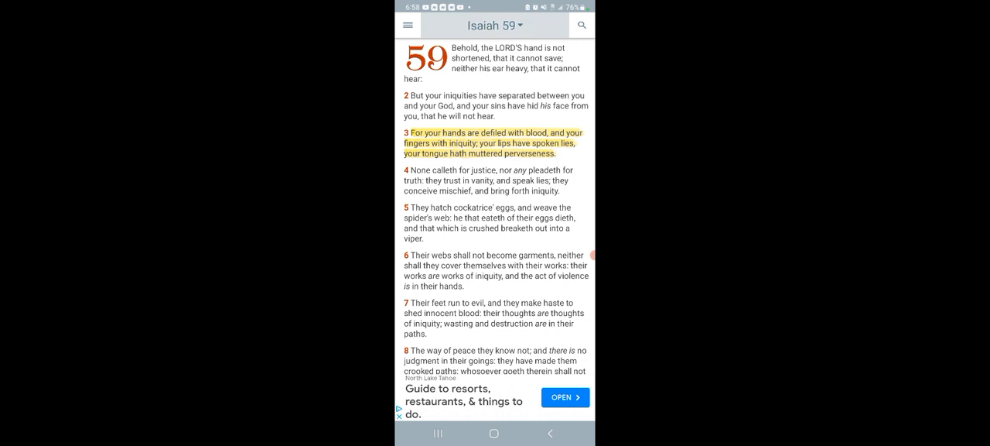
- Switch from Isaiah 59 to Jeremiah 14 through the book index
{"action": "left_click", "coordinate": [494, 25]}
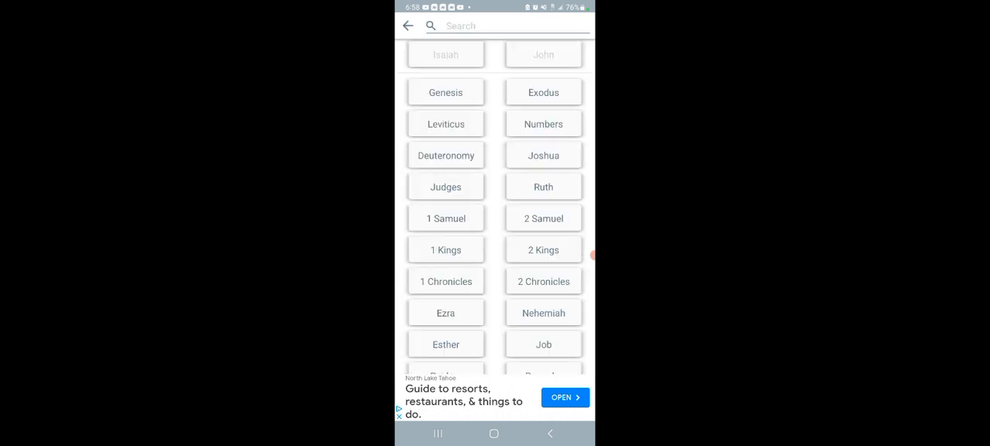
{"action": "scroll", "scroll_direction": "down", "scroll_amount": 3}
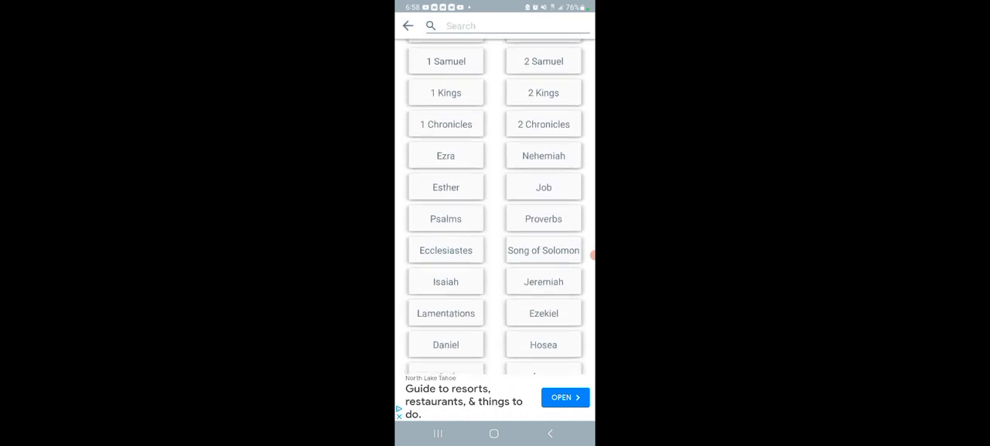
{"action": "left_click", "coordinate": [543, 312]}
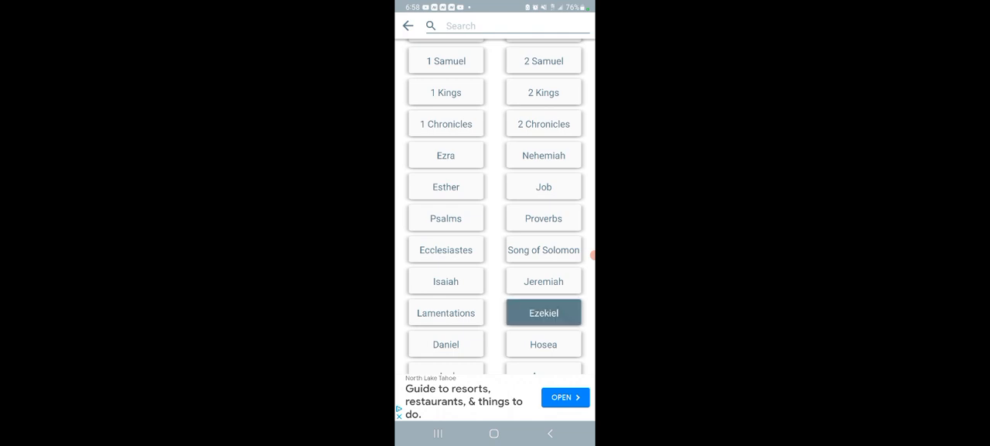
{"action": "left_click", "coordinate": [543, 313]}
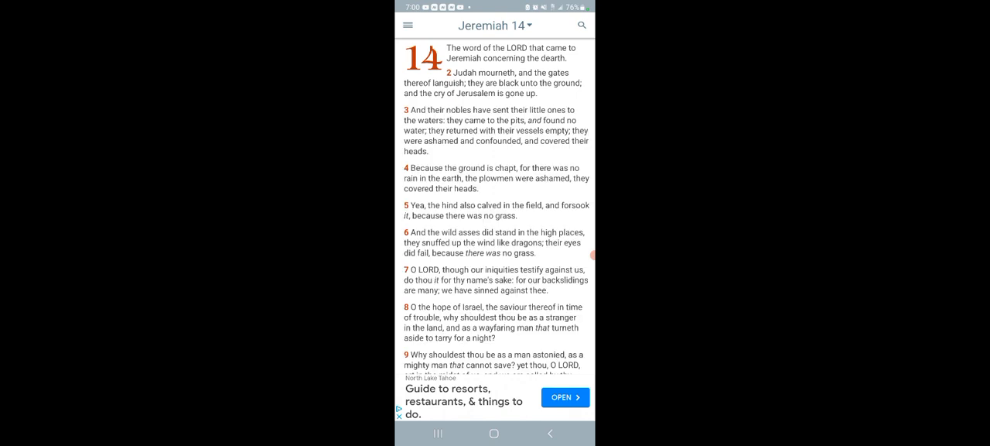
- Scroll Jeremiah 14 to the highlighted verses 14 and 15 about lying prophets
{"action": "scroll", "scroll_direction": "down", "scroll_amount": 3}
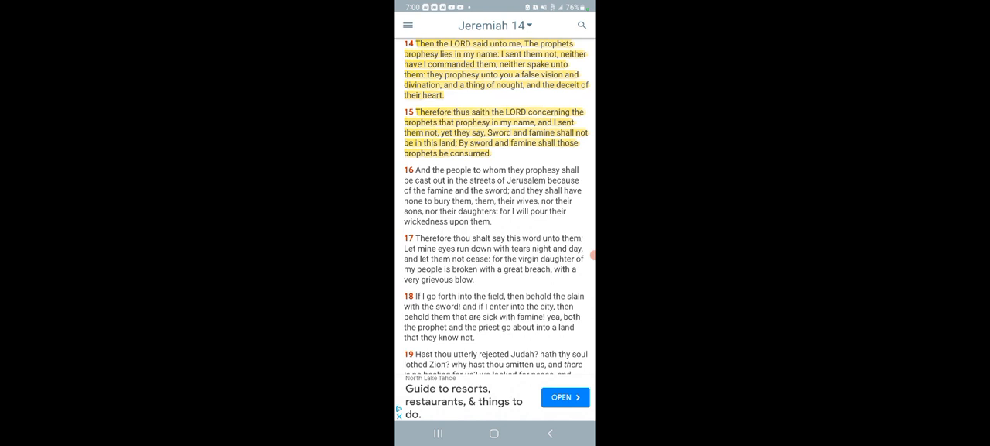